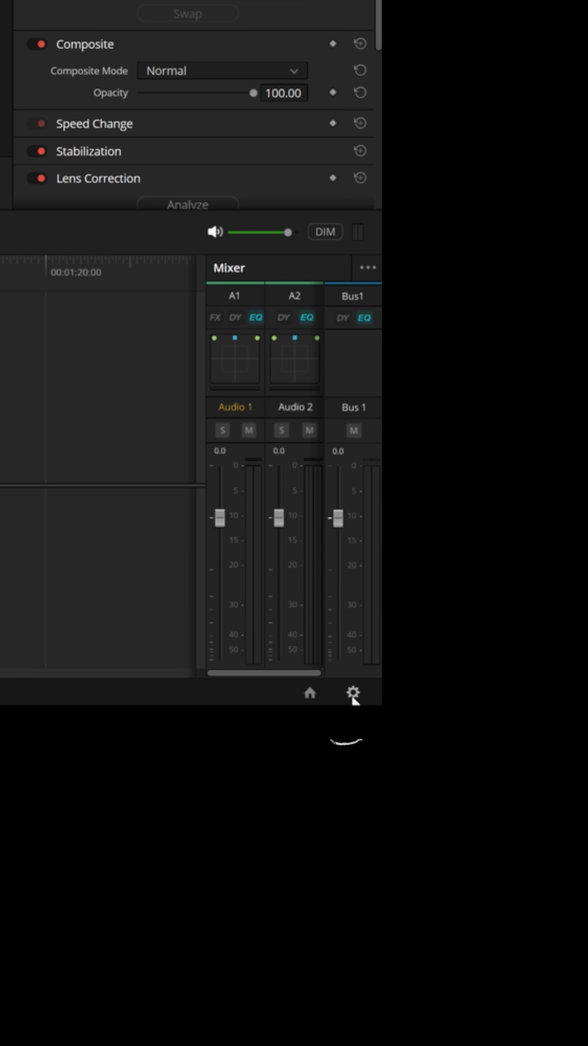
pyautogui.moveTo(353, 692)
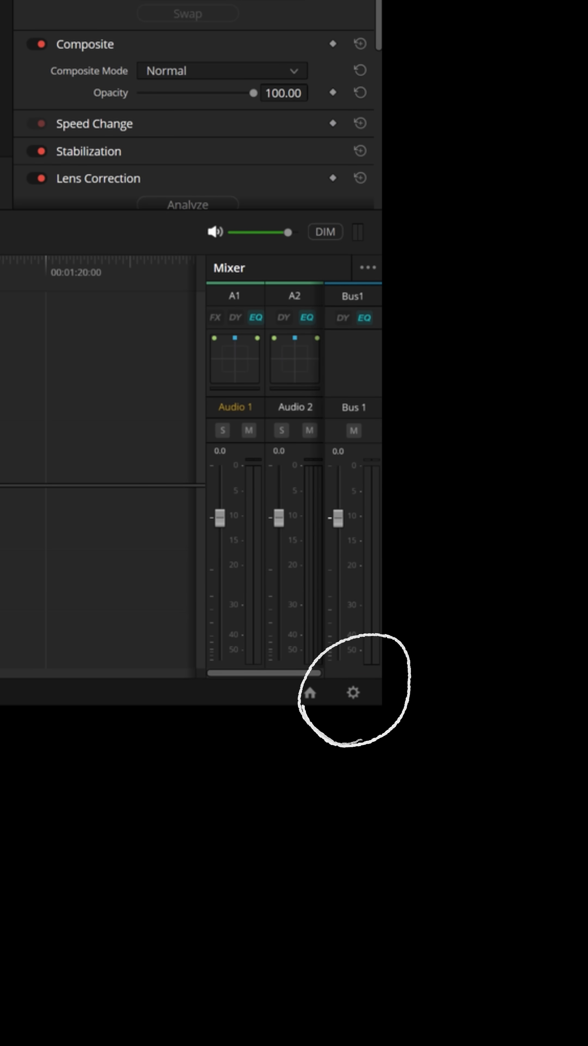
# - Show the project's Color Management settings in Project Settings
pyautogui.click(353, 692)
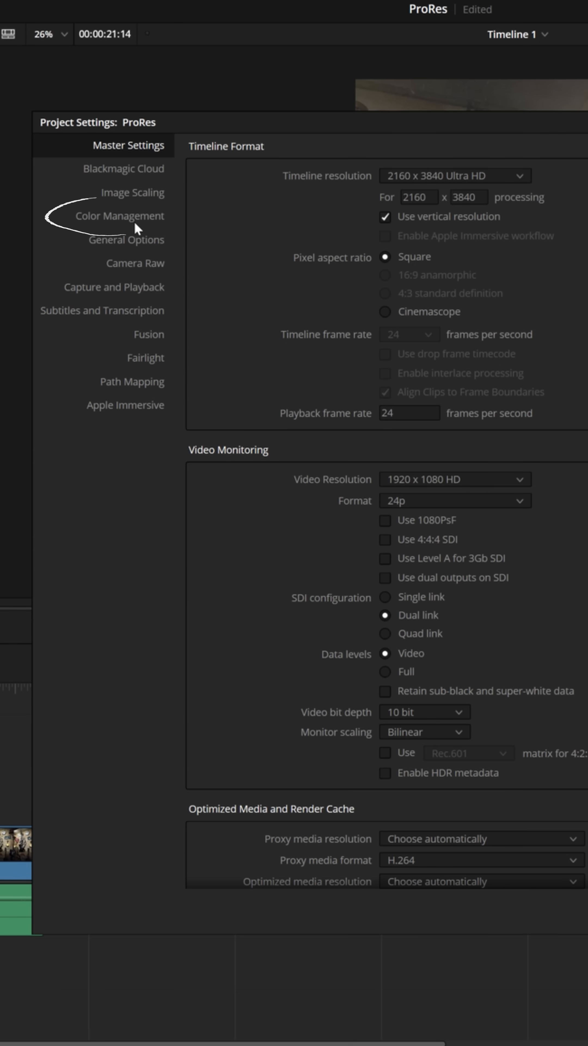
pyautogui.click(121, 214)
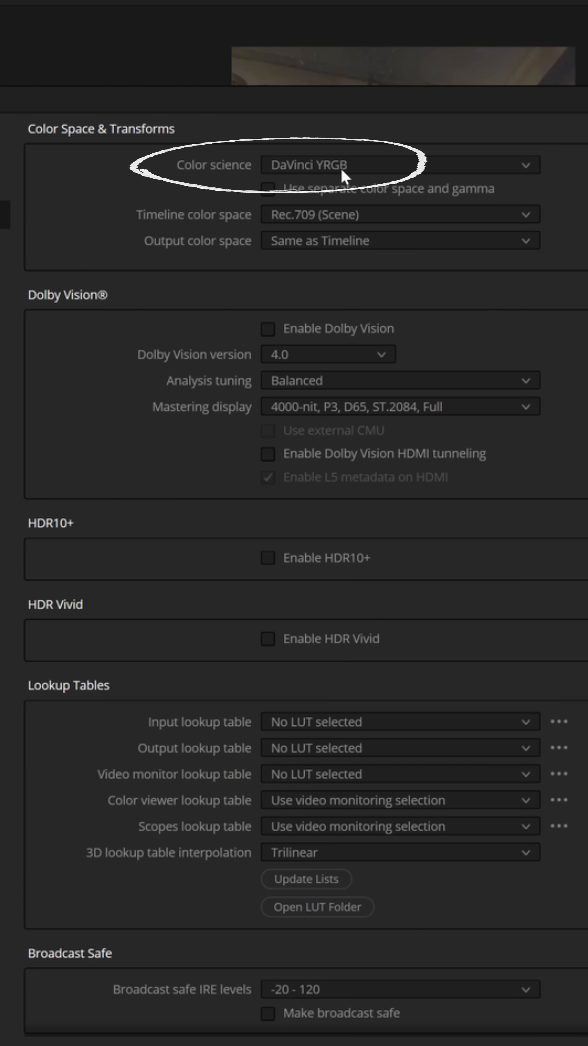
pyautogui.moveTo(343, 176)
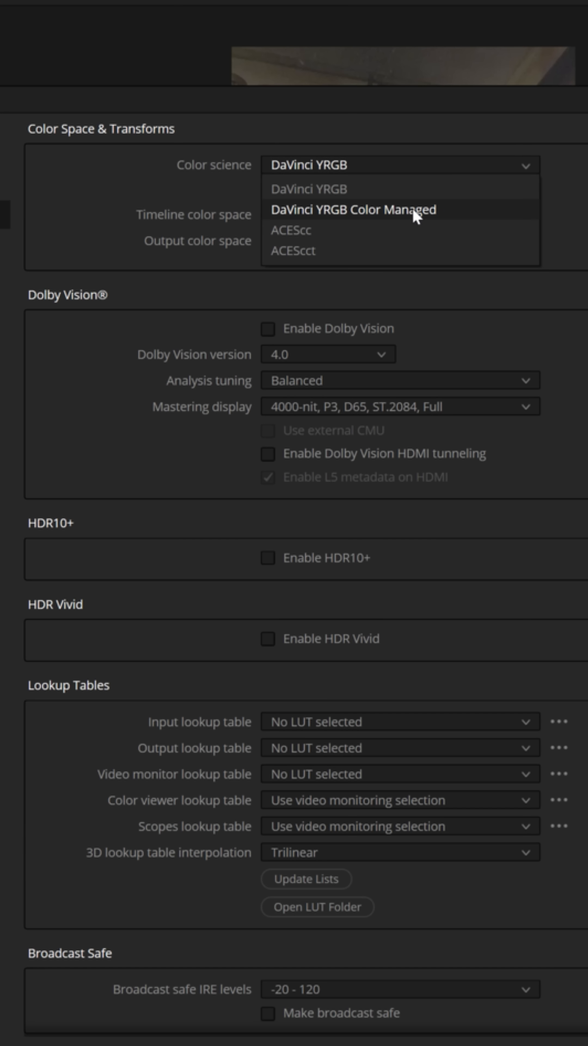
# - Choose DaVinci YRGB Color Managed as the color science, keeping automatic color management
pyautogui.click(350, 209)
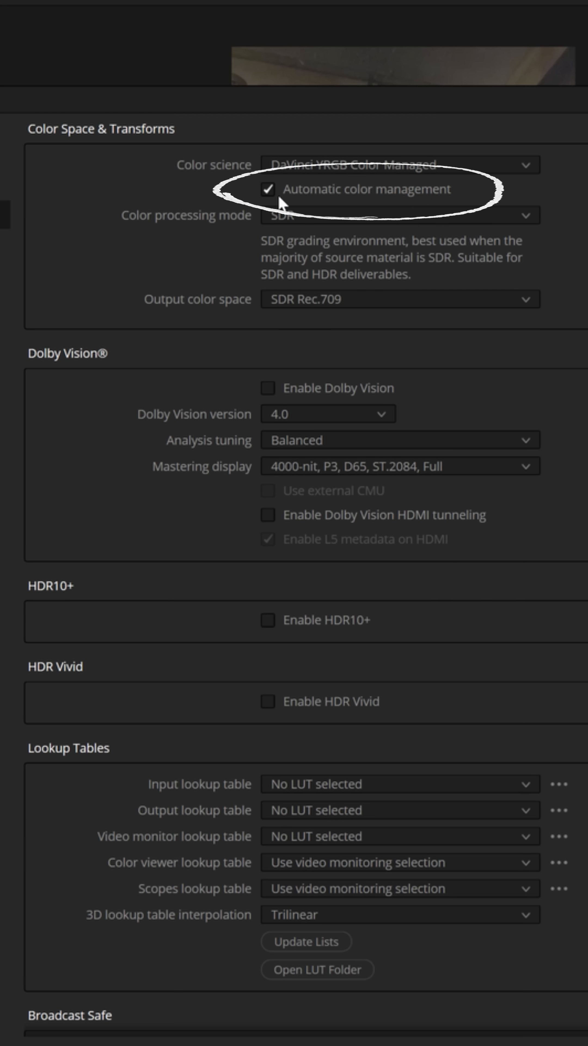
pyautogui.moveTo(282, 204)
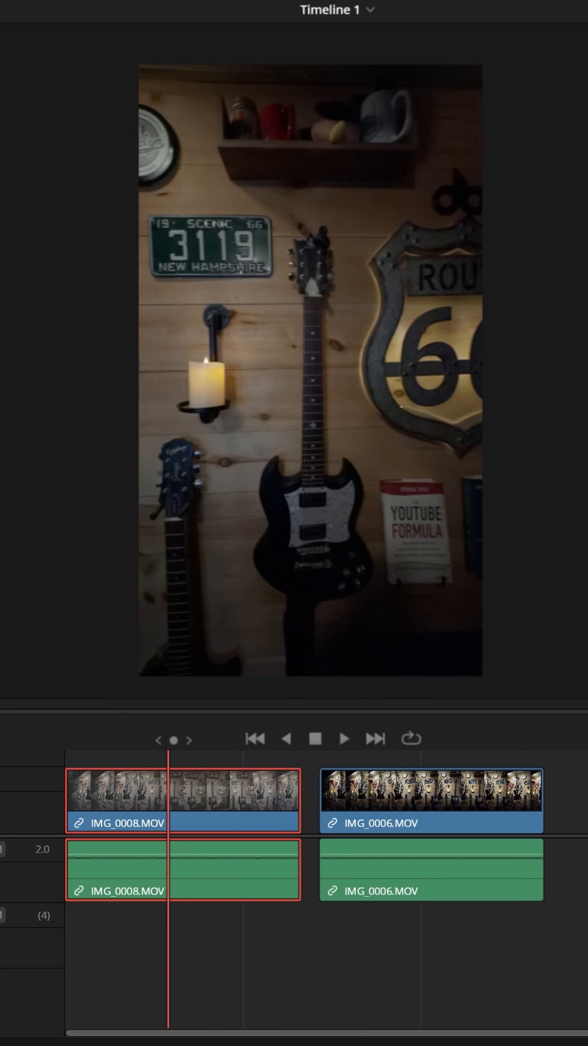
# - View the second H.265 clip on the Color page to check its colors
pyautogui.click(331, 71)
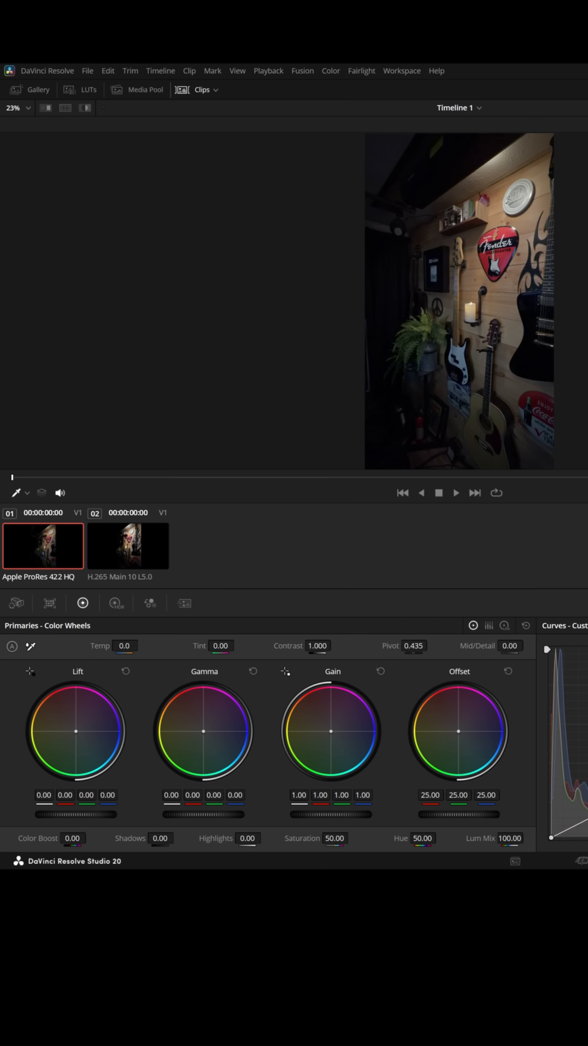
pyautogui.click(128, 546)
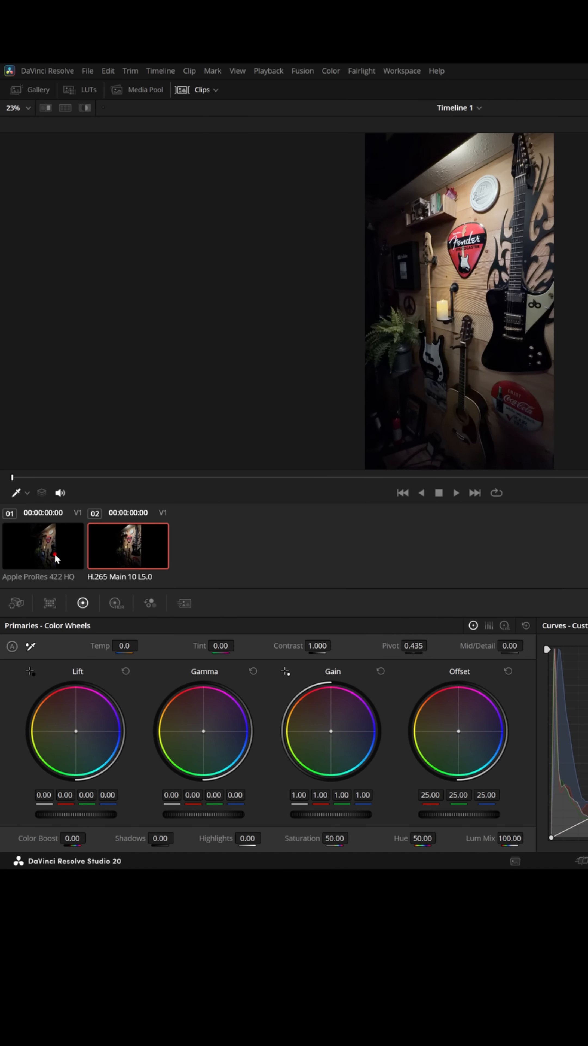